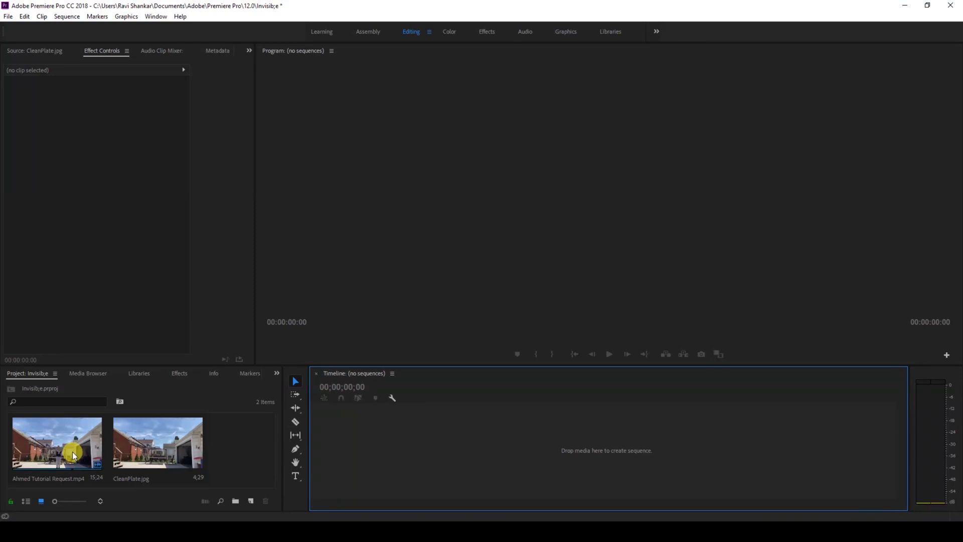
Step: Build a sequence from the Ahmed Tutorial Request clip and delete its extra audio track
click(56, 442)
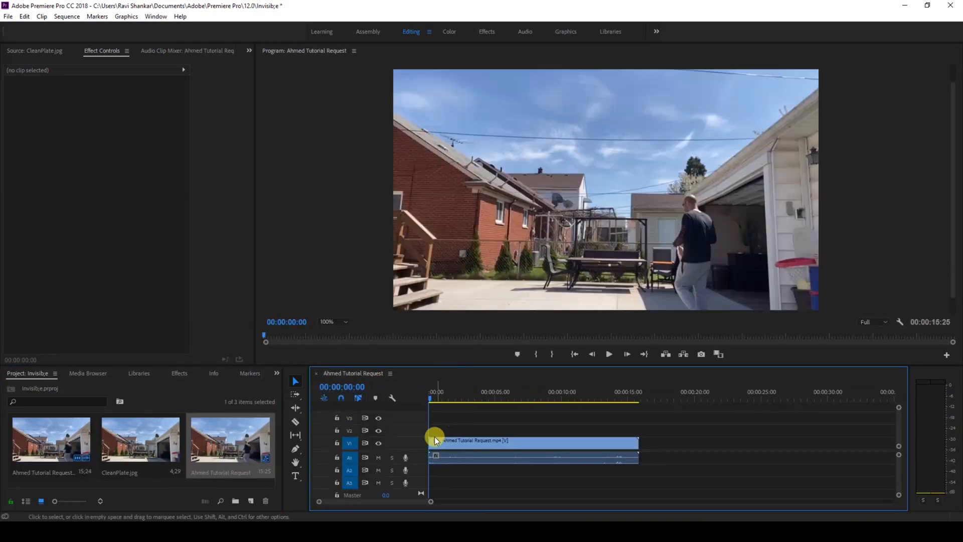
right_click(434, 431)
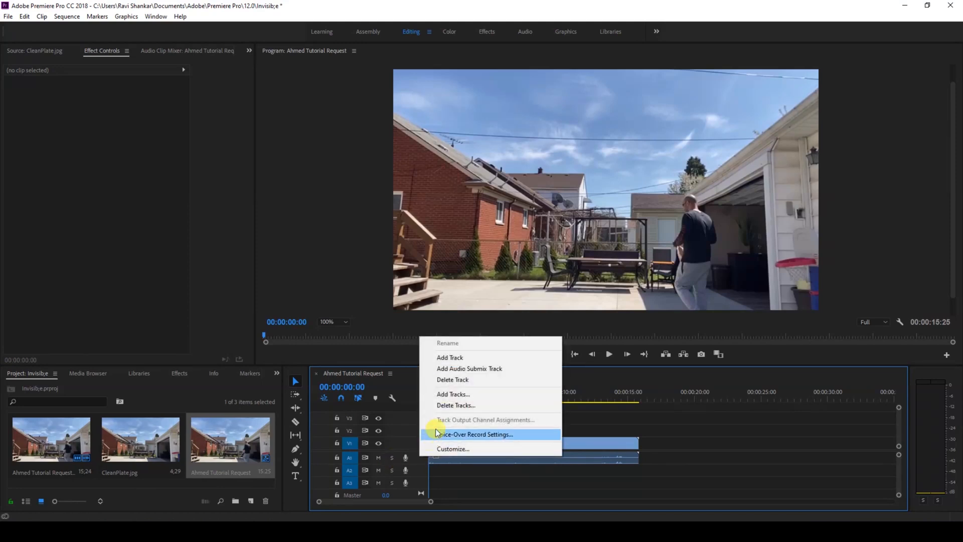
mouse_move(452, 404)
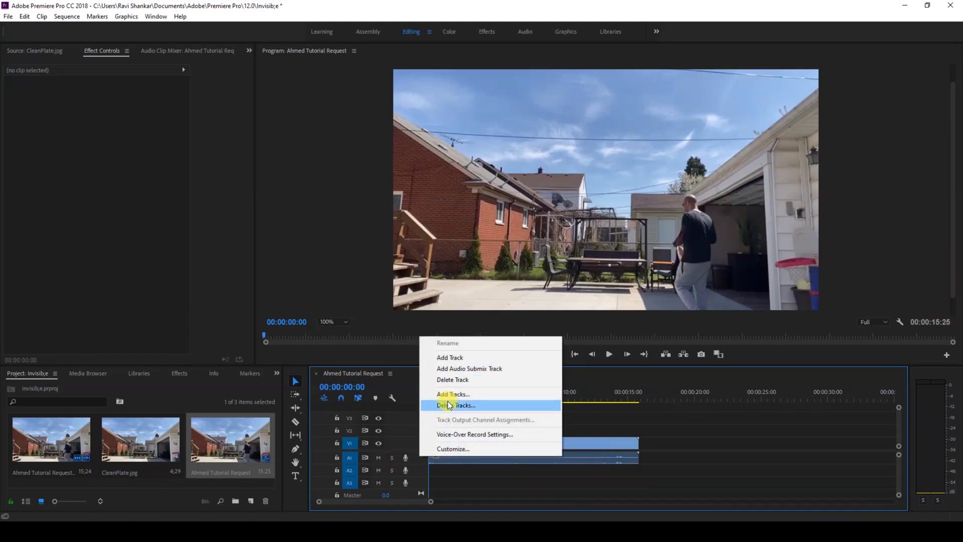
click(456, 405)
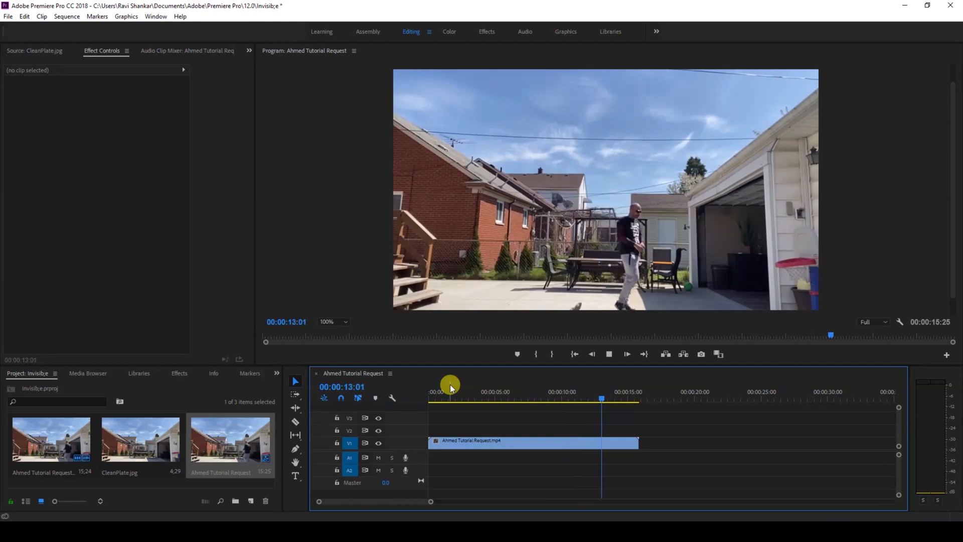
click(479, 392)
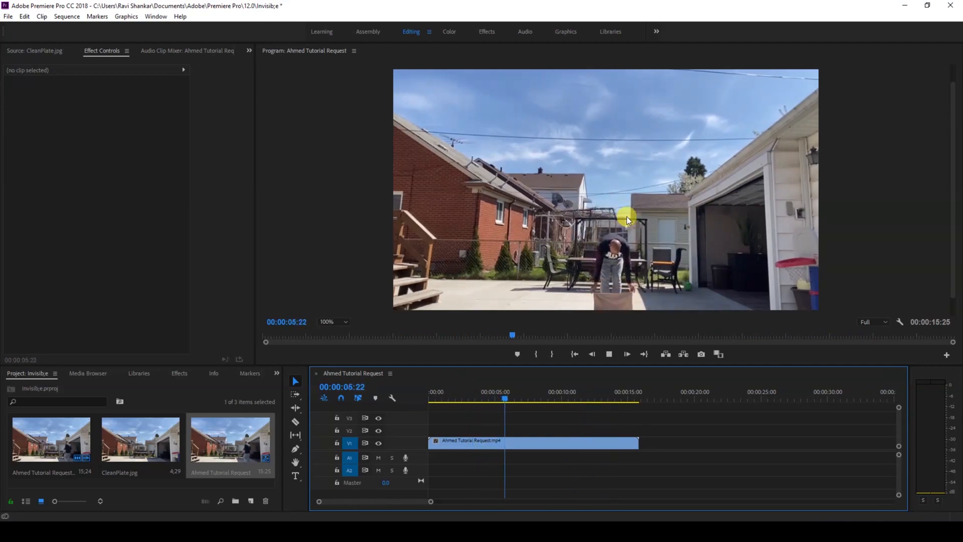
click(532, 398)
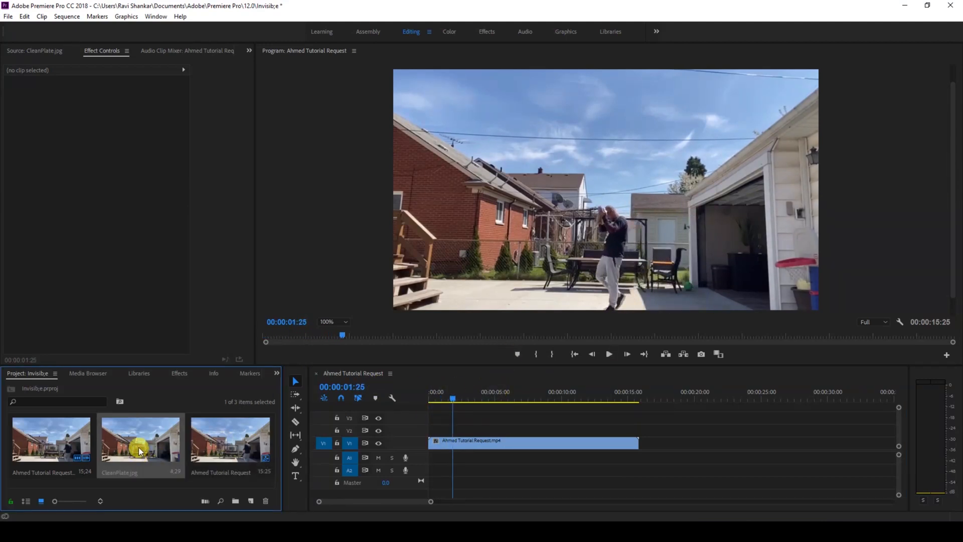
Step: Place CleanPlate.jpg beneath the video and trim it to the video's length
double_click(141, 439)
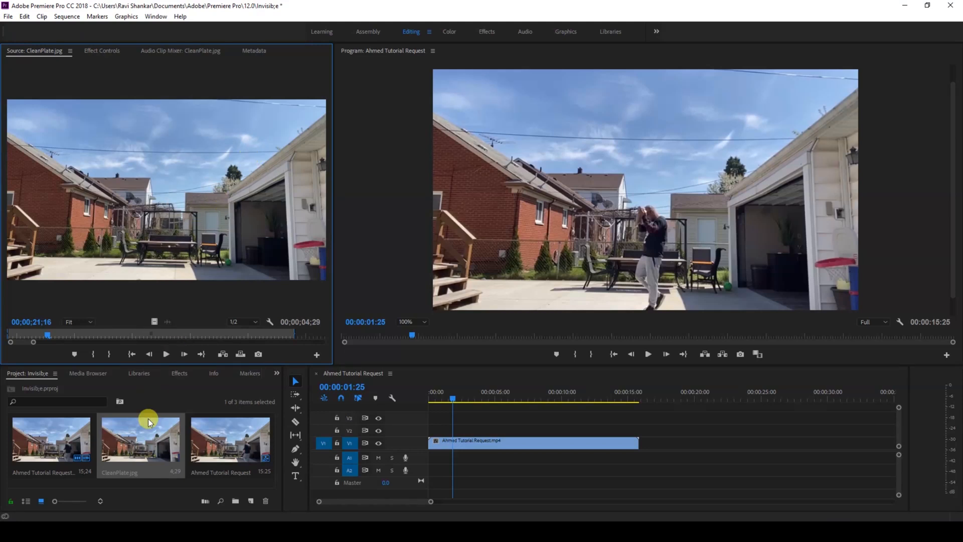
mouse_move(209, 190)
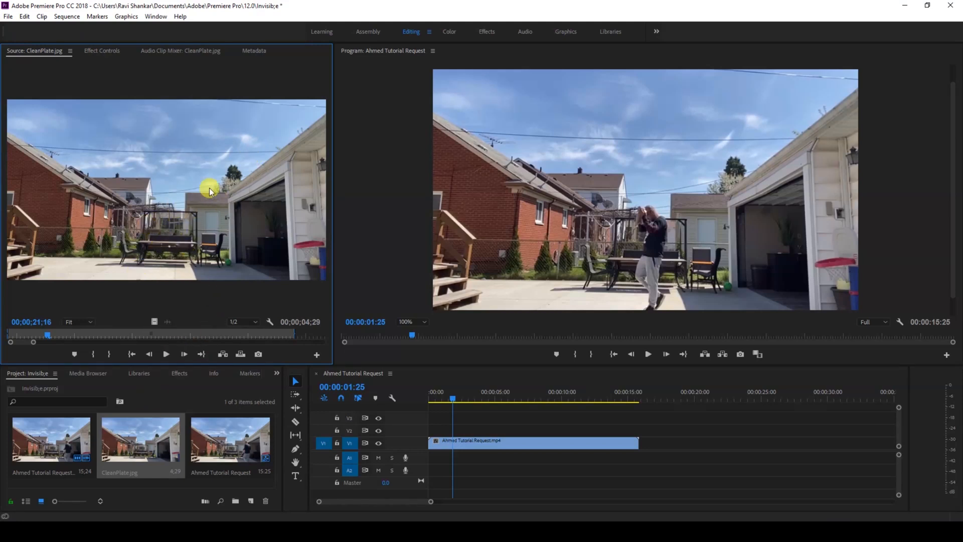
mouse_move(229, 268)
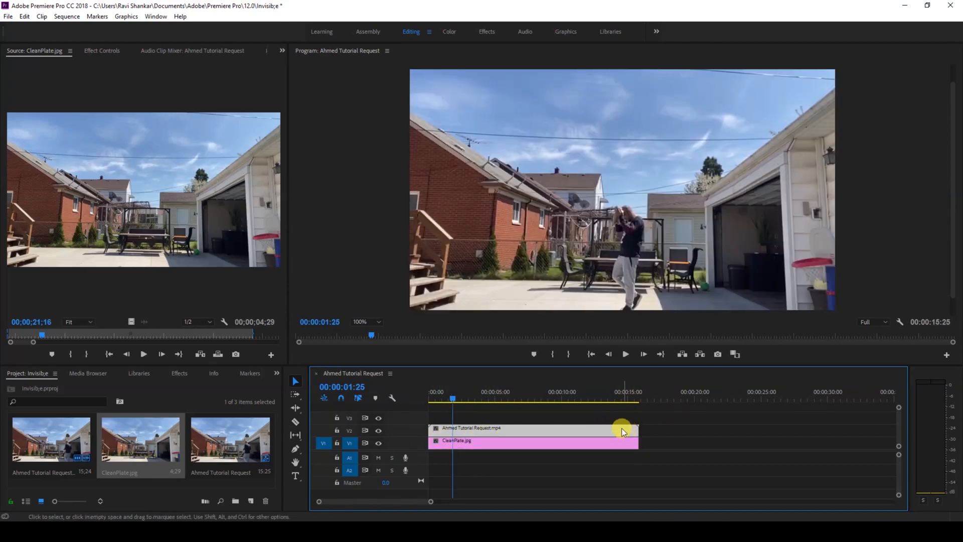
click(451, 398)
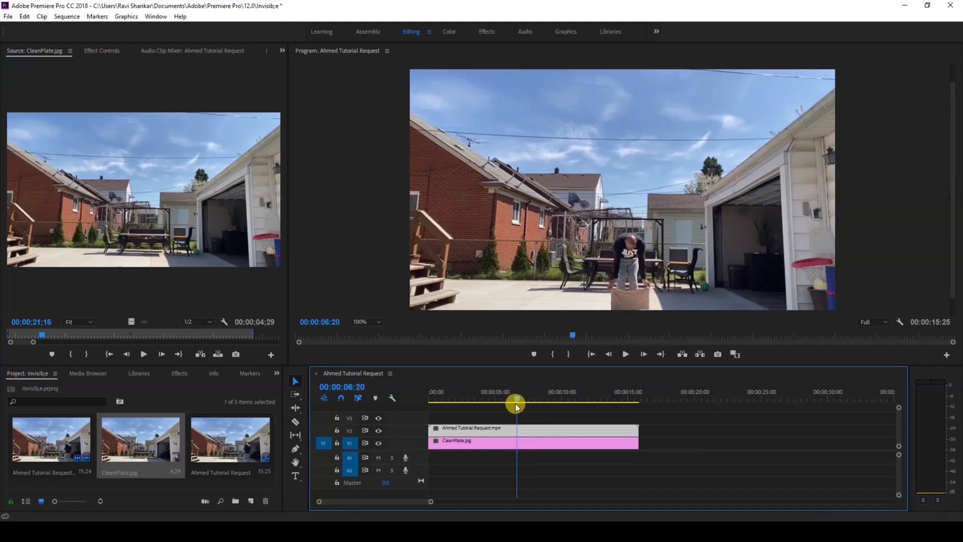
Step: Add a free-draw bezier Mask (1) to the video clip's Opacity effect
key(Left)
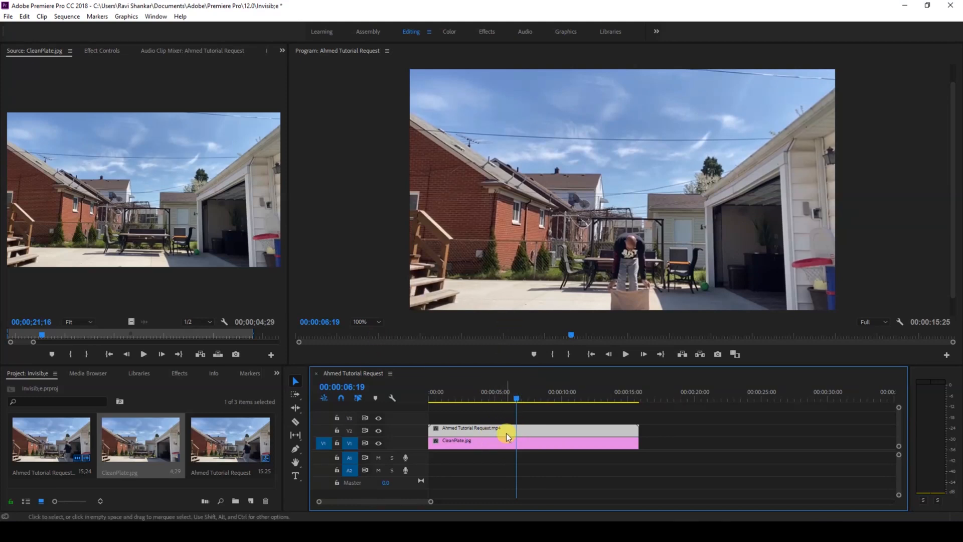
mouse_move(96, 48)
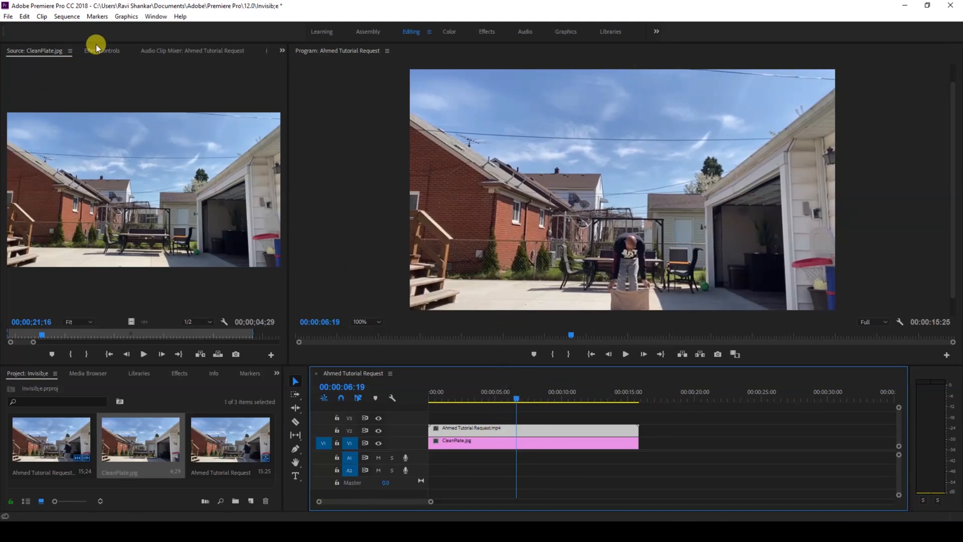
click(102, 50)
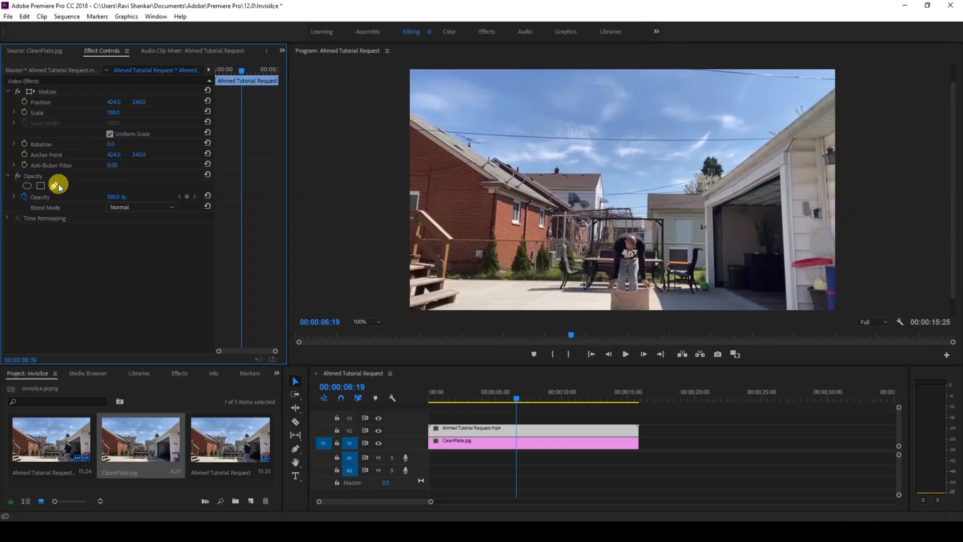
mouse_move(55, 186)
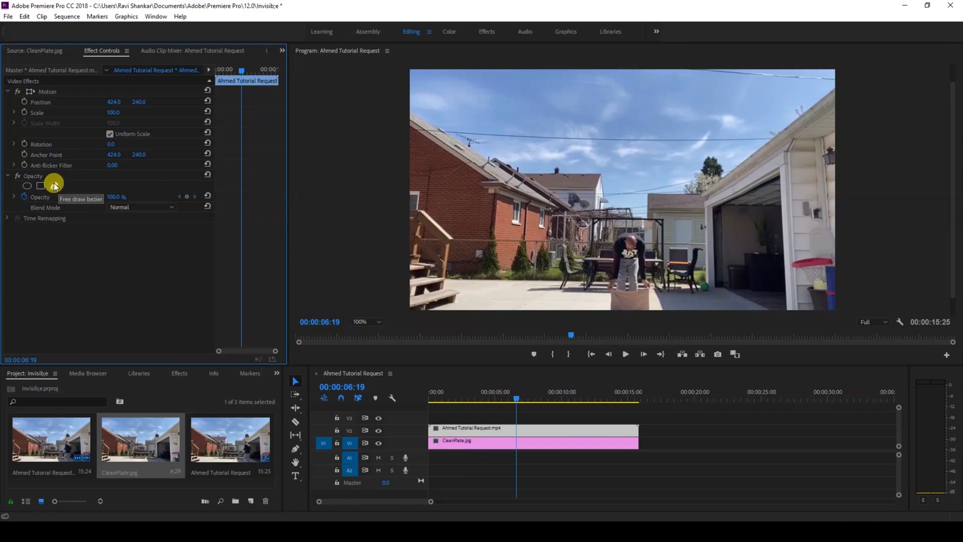
click(52, 185)
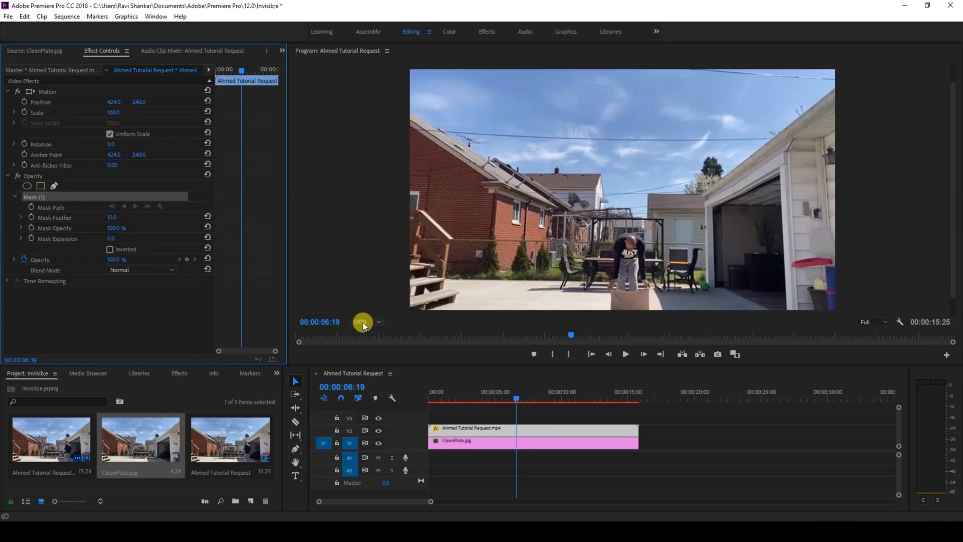
Step: At 75% preview zoom, trace the mask around the cloth with zero feather and Inverted on
click(365, 321)
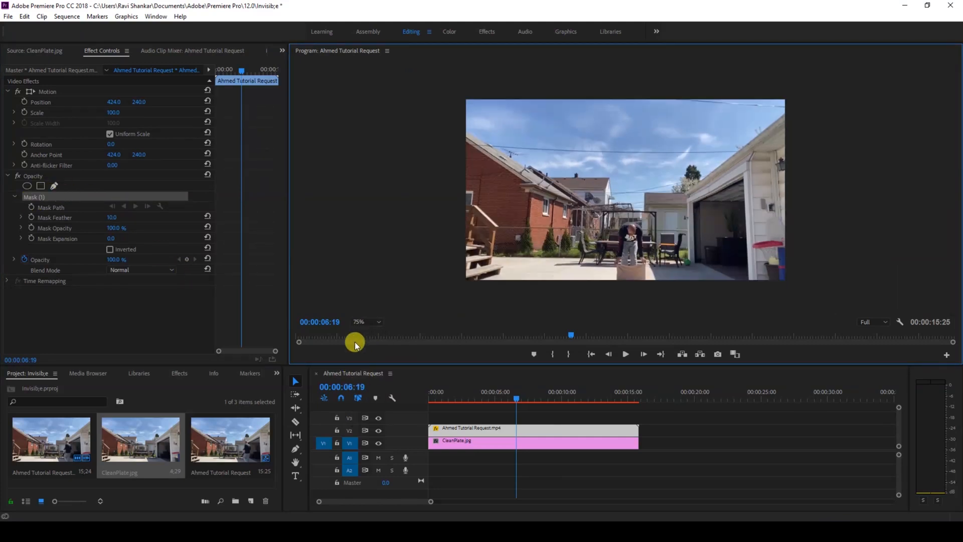
mouse_move(588, 301)
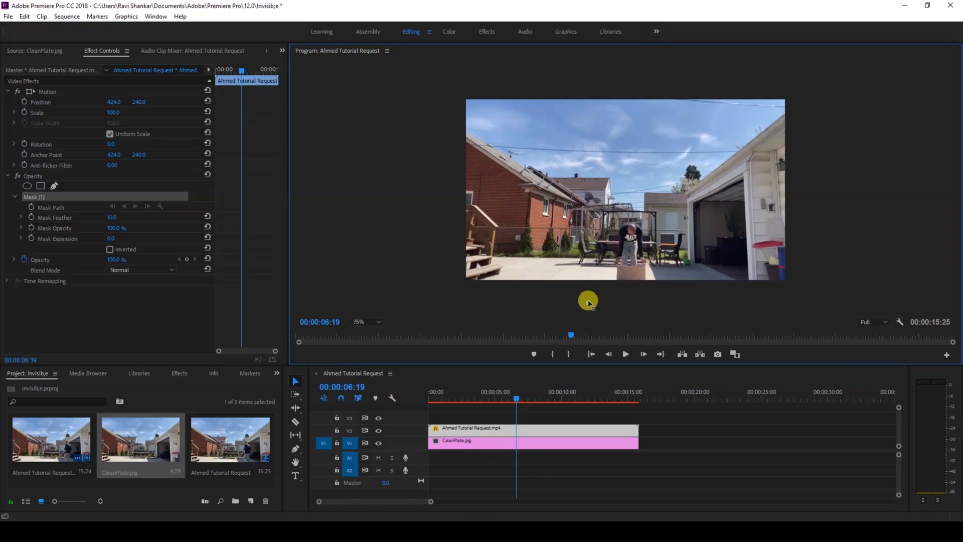
mouse_move(592, 289)
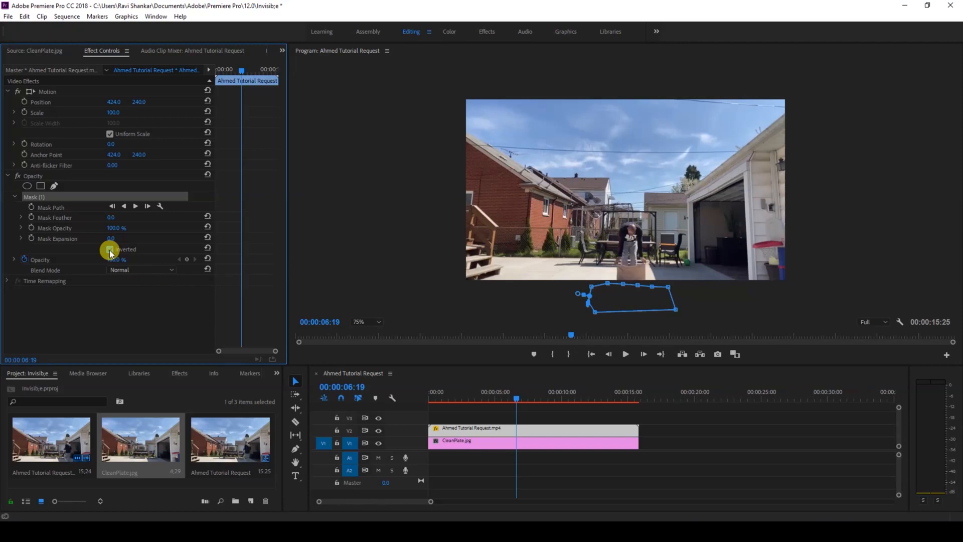
click(110, 248)
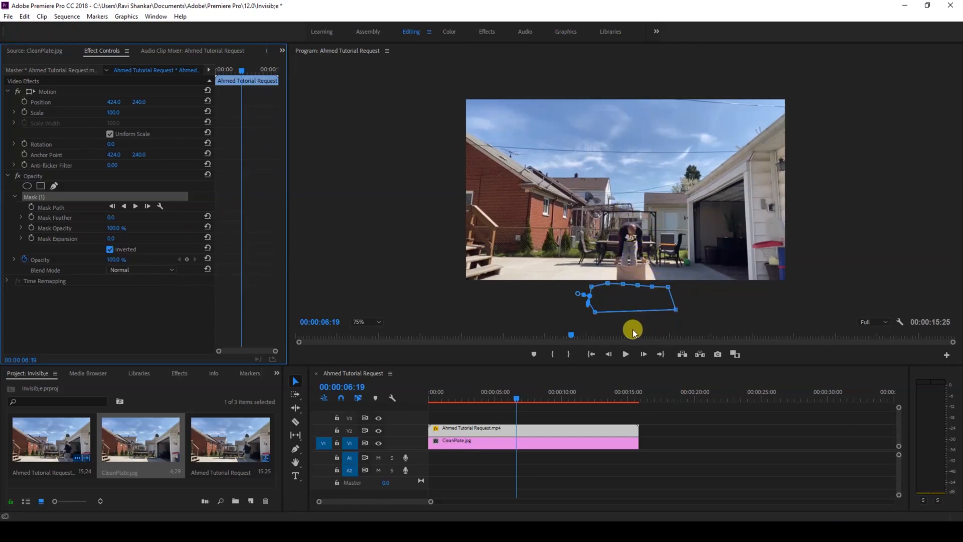
mouse_move(590, 275)
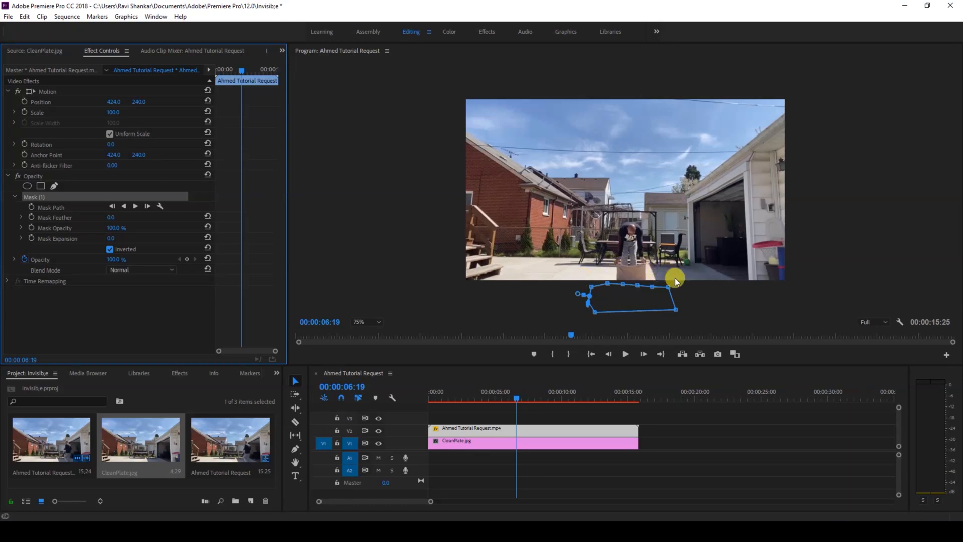
Step: Return the preview to 100% and start a Mask Path keyframe at 6:19
click(365, 321)
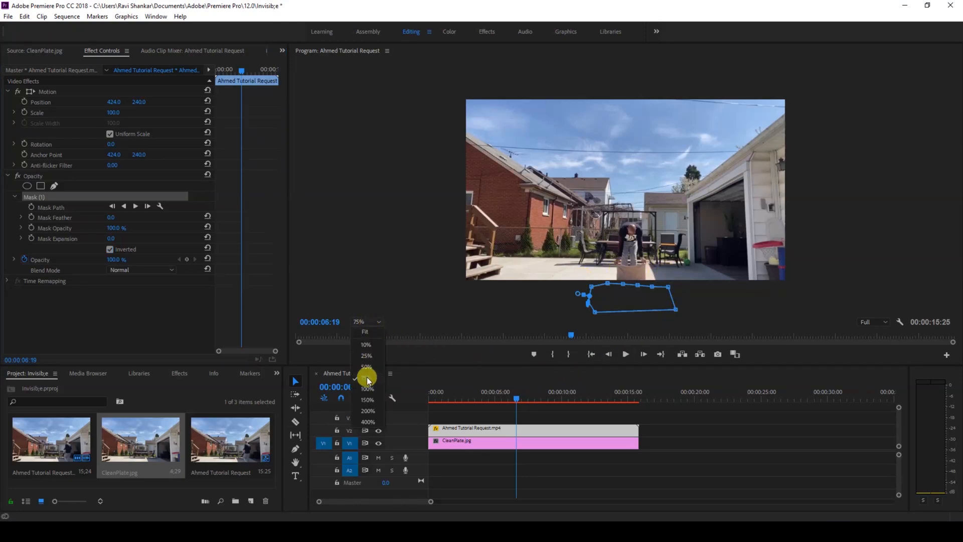
click(368, 387)
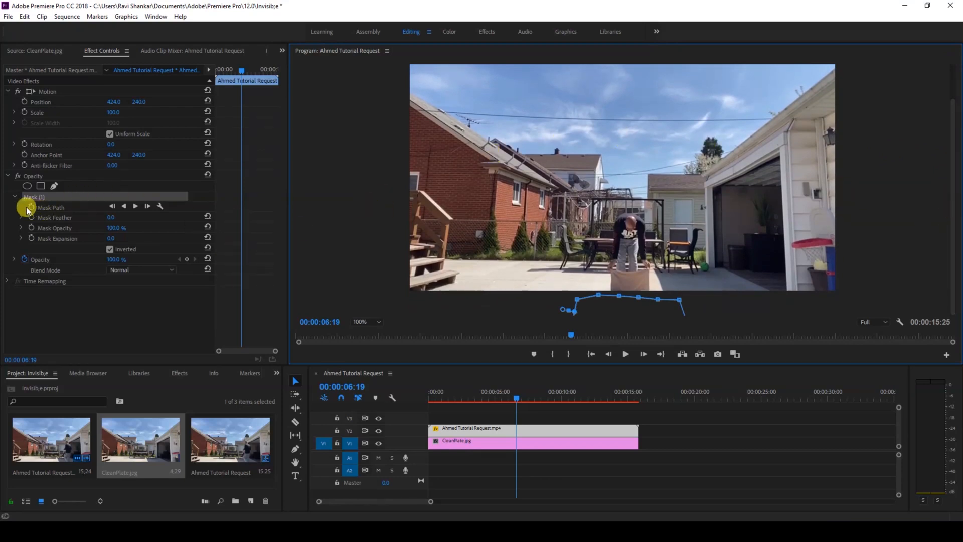
click(31, 207)
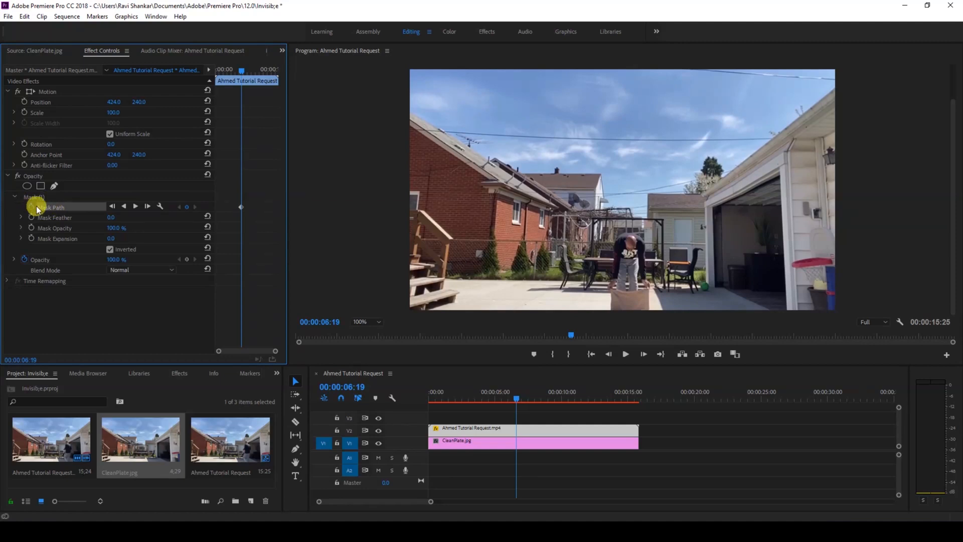
mouse_move(387, 235)
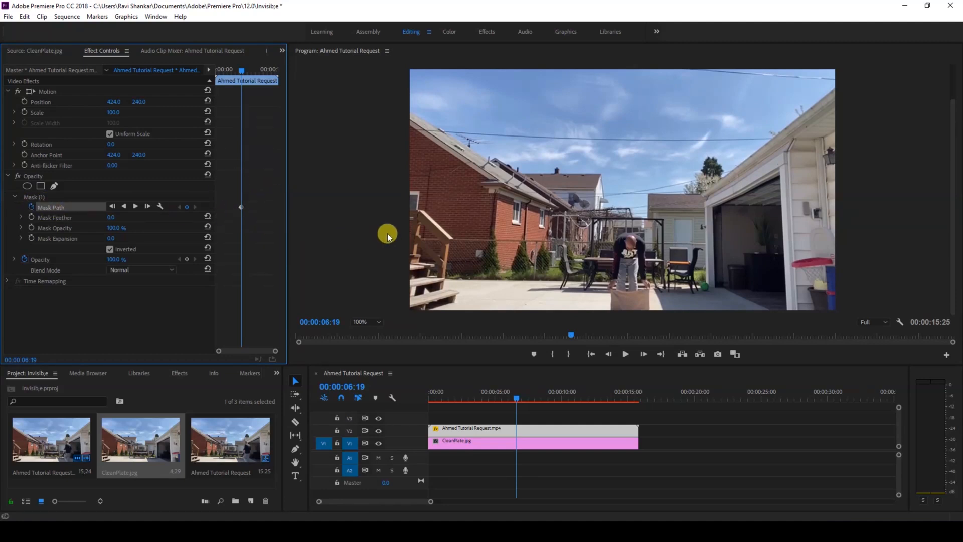
mouse_move(693, 339)
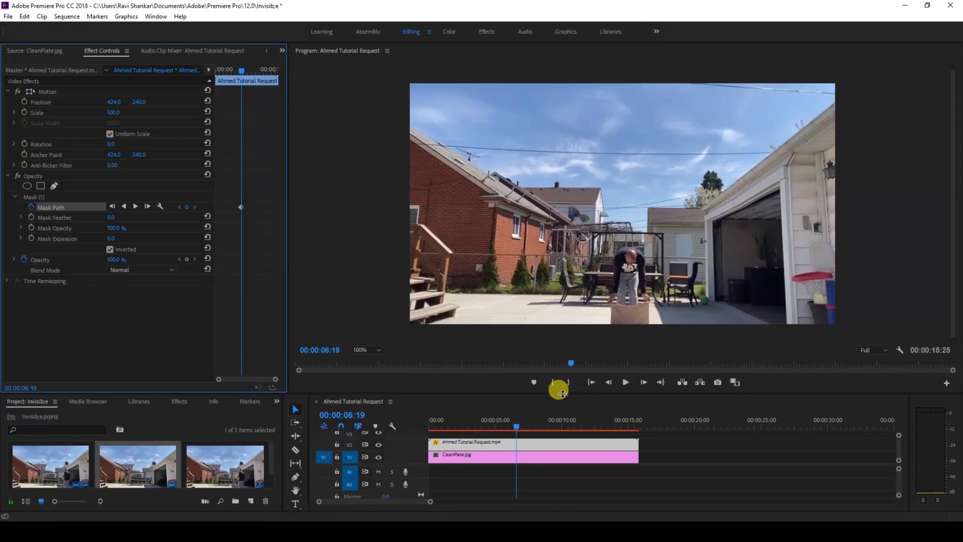
mouse_move(517, 447)
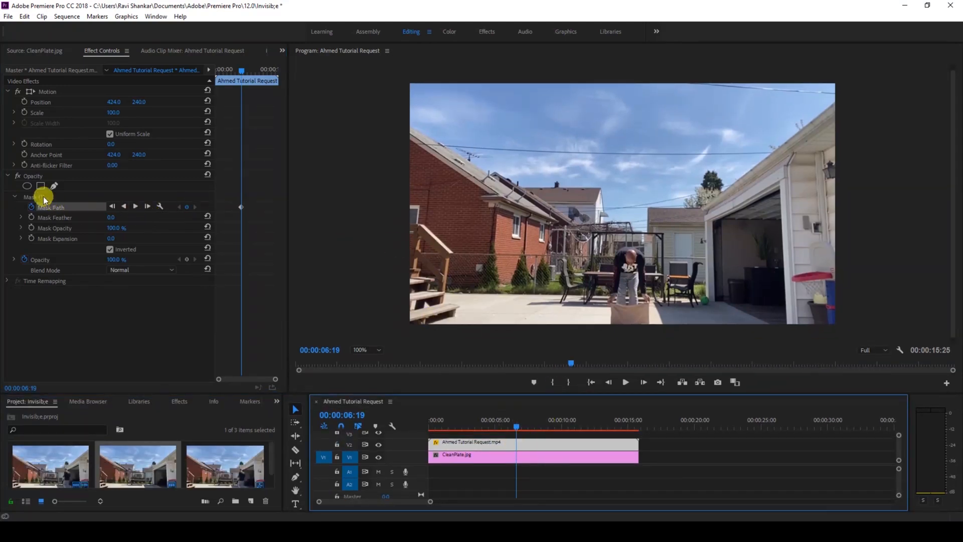
Step: Show the mask outline and step the clip forward frame by frame to about 7:01
click(53, 185)
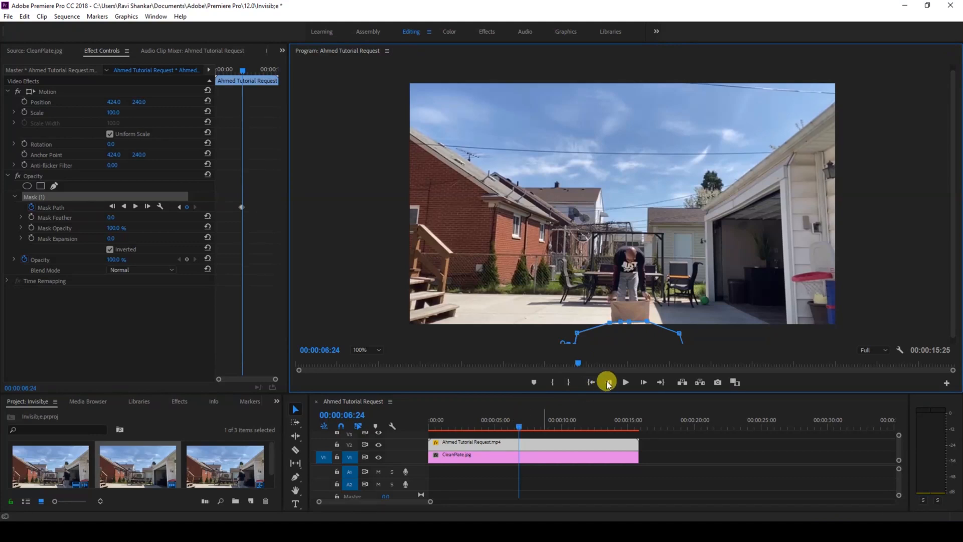
mouse_move(642, 381)
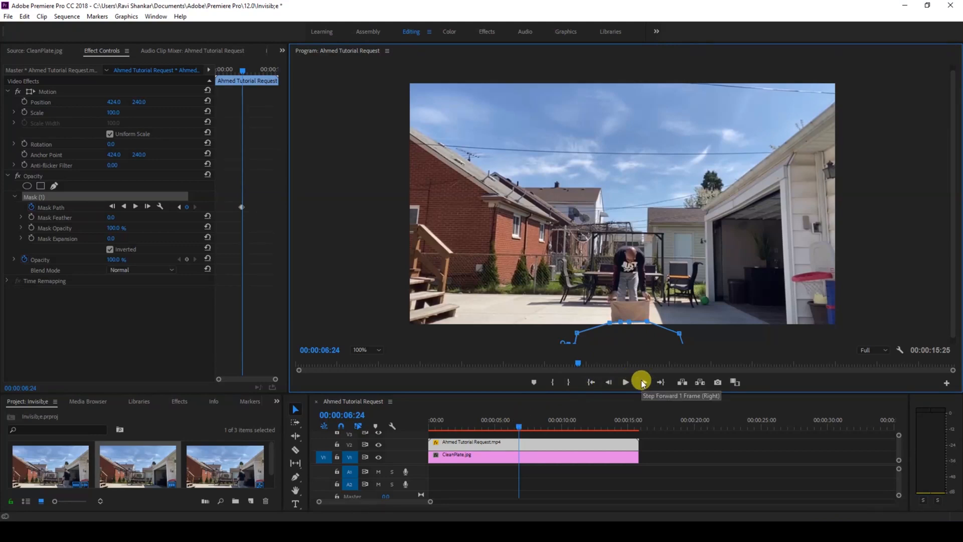
click(661, 381)
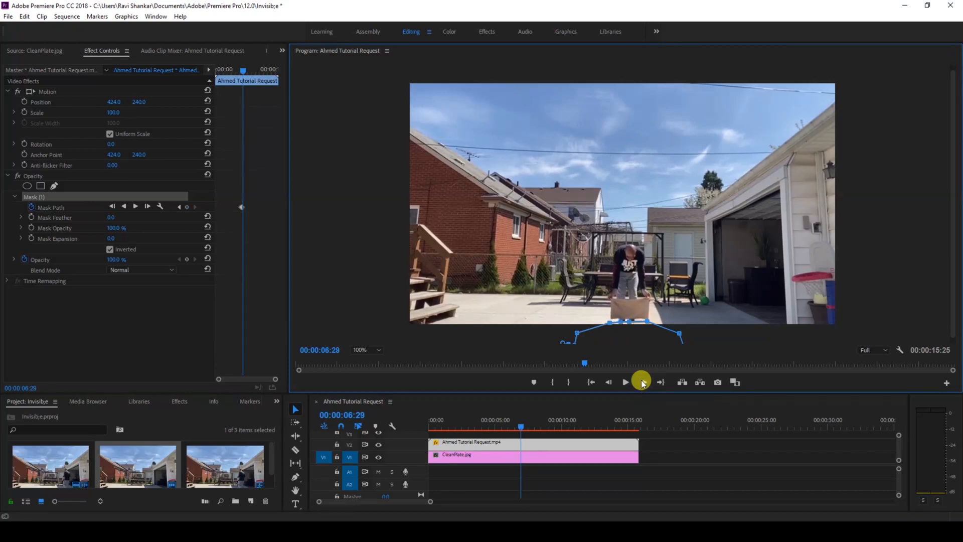
click(625, 382)
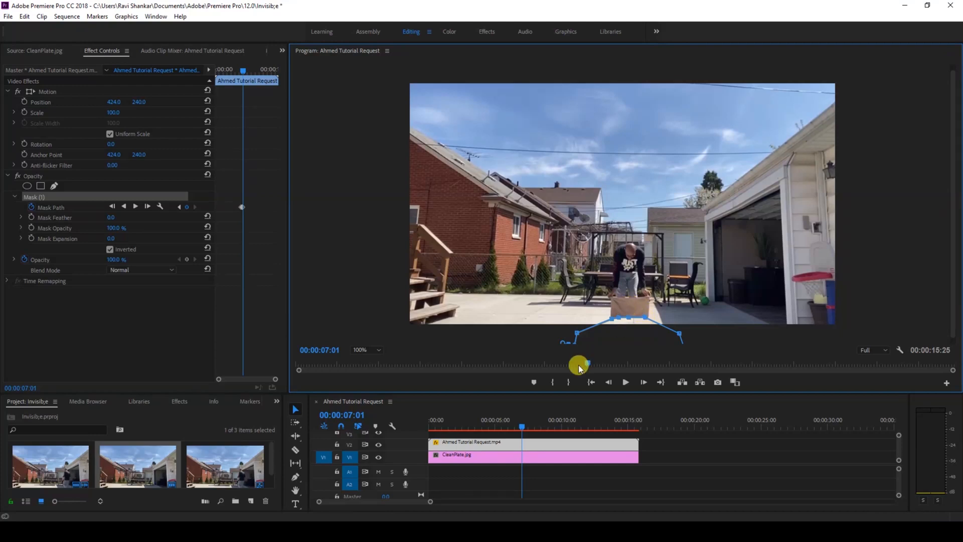
Step: Magnify the program preview to 200% around the cloth
click(366, 349)
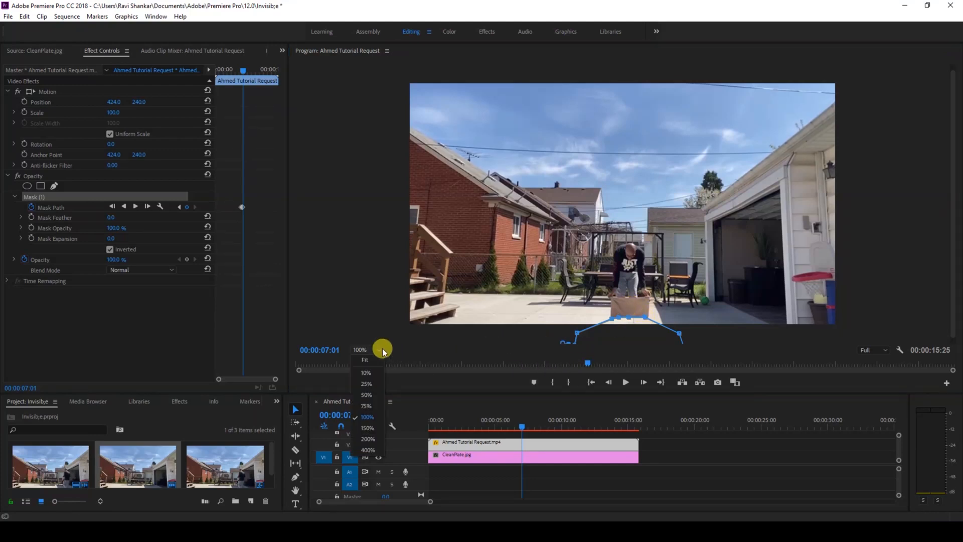
click(367, 441)
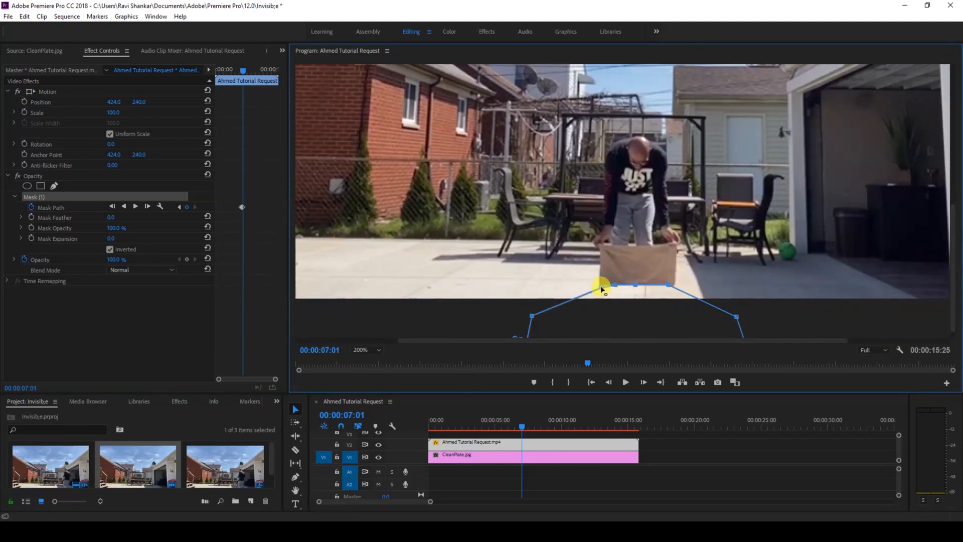
mouse_move(587, 377)
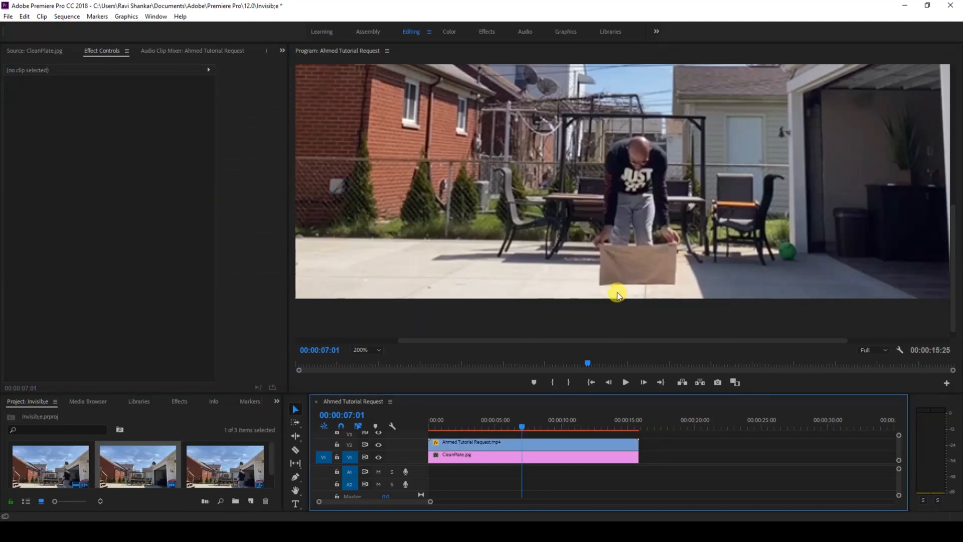
mouse_move(633, 319)
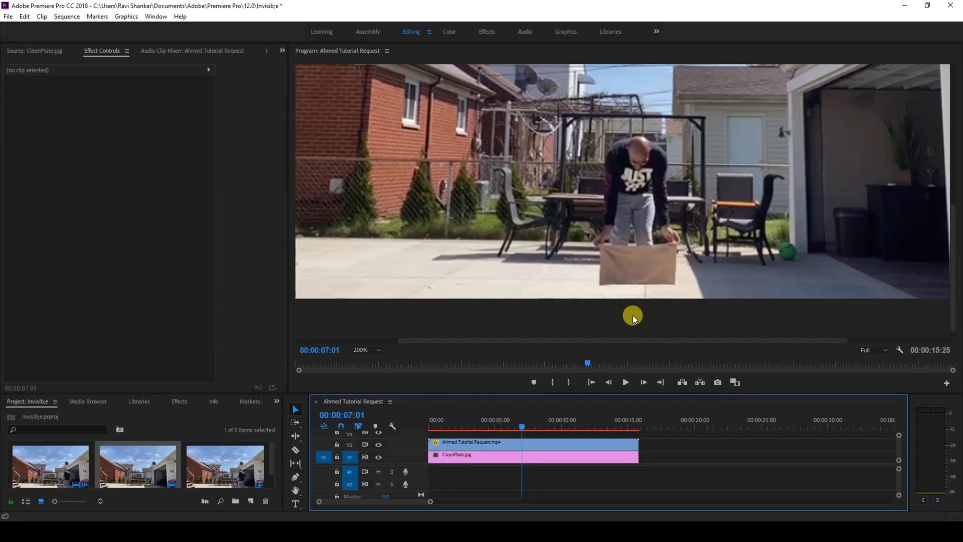
mouse_move(542, 444)
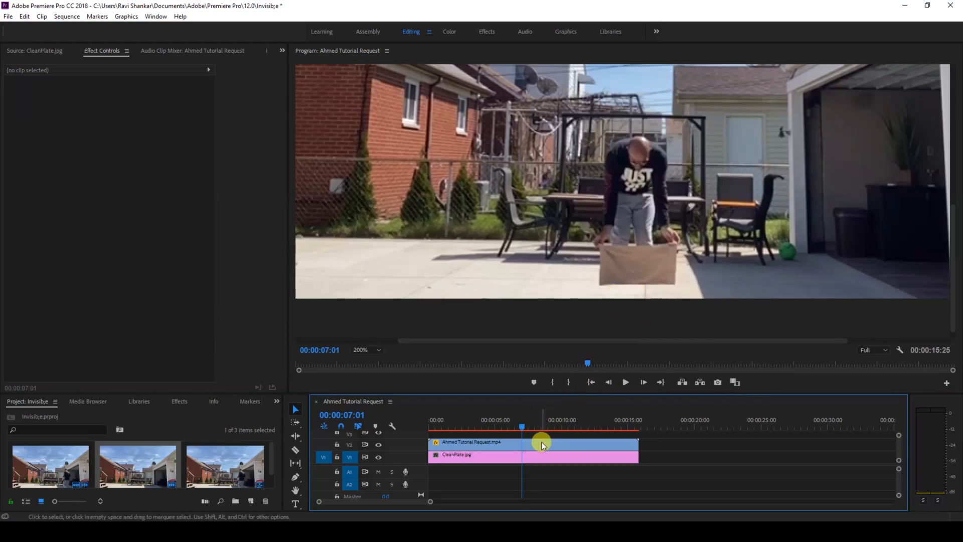
Step: Keyframe the mask path frame by frame, reshaping it to follow the lifting cloth
click(541, 442)
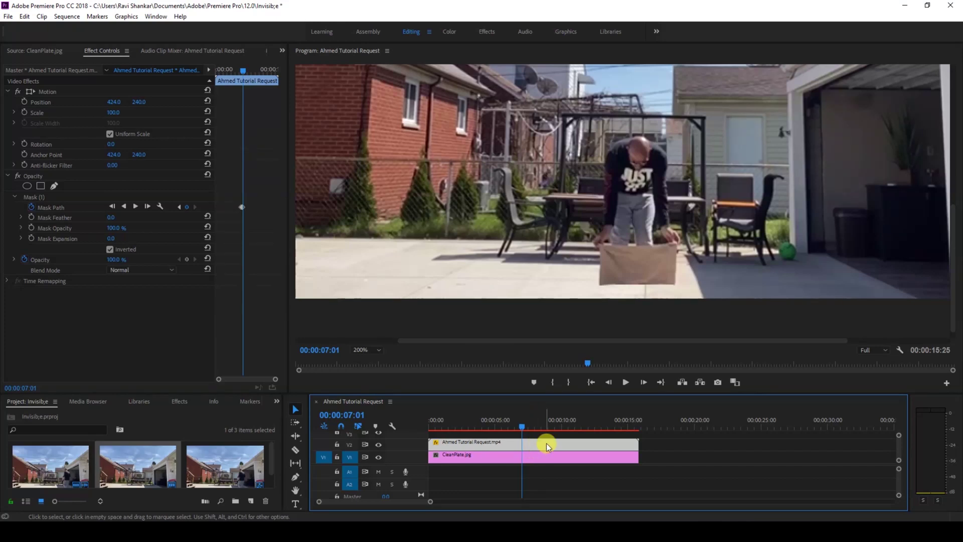
mouse_move(232, 258)
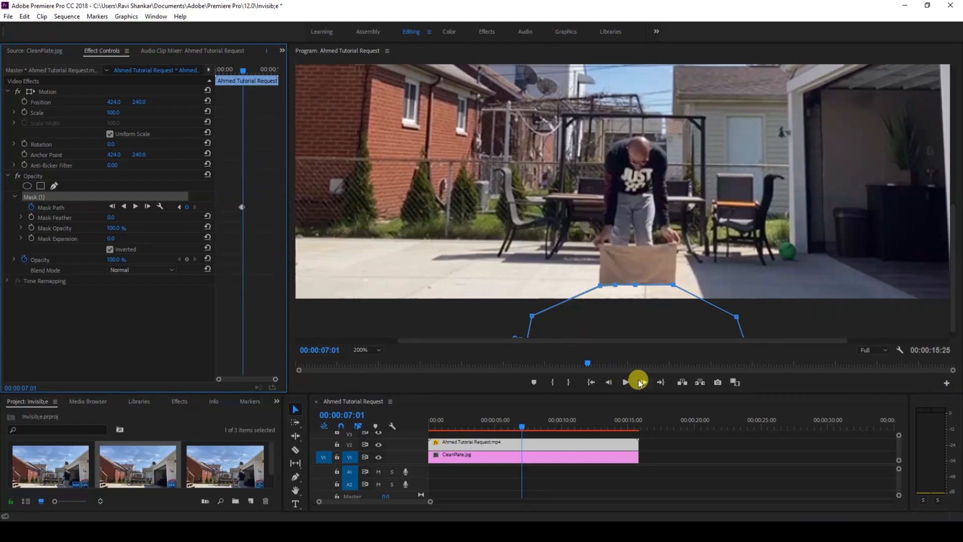
click(625, 382)
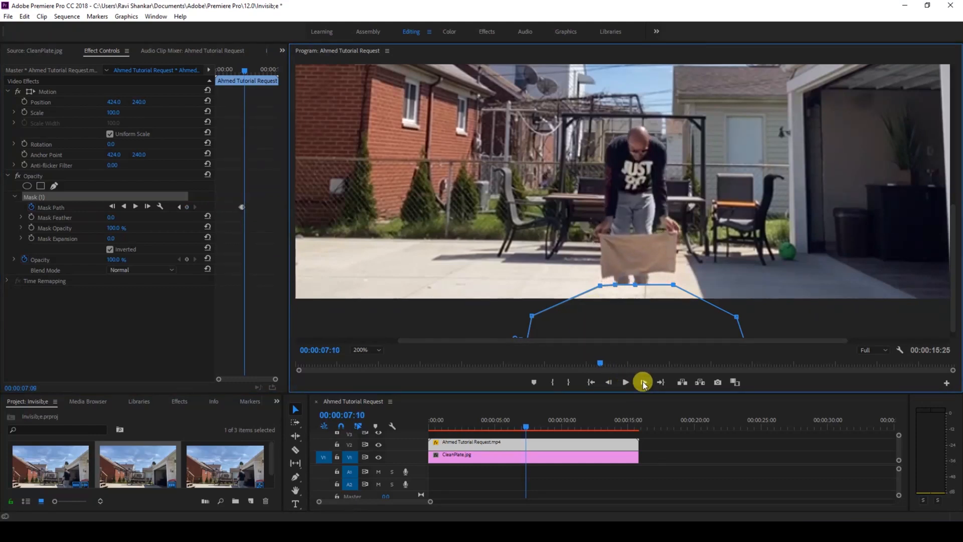
click(625, 382)
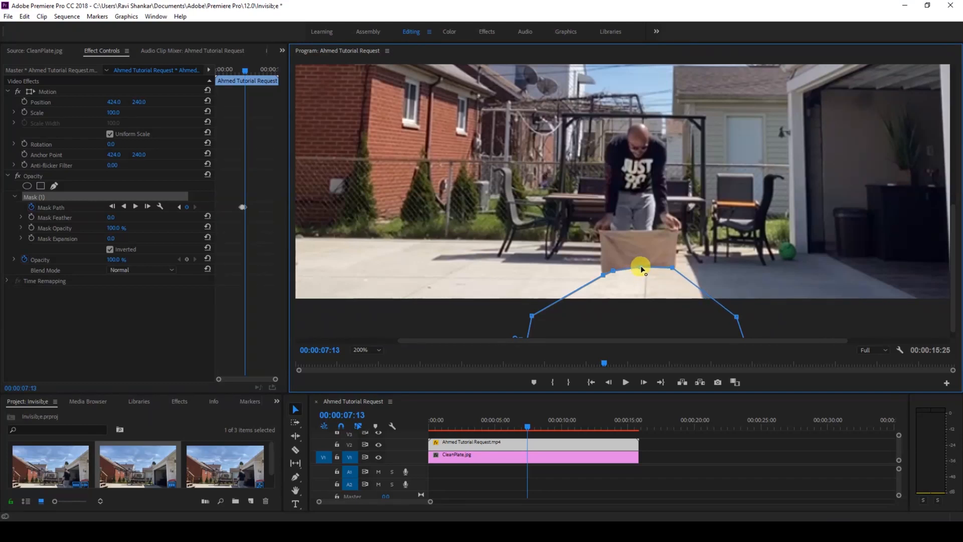
mouse_move(622, 345)
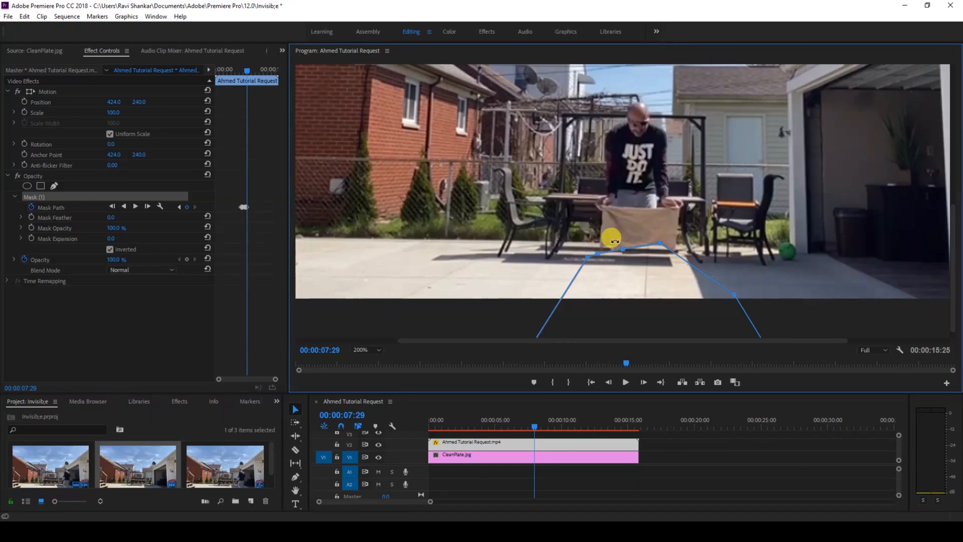
key(ctrl+z)
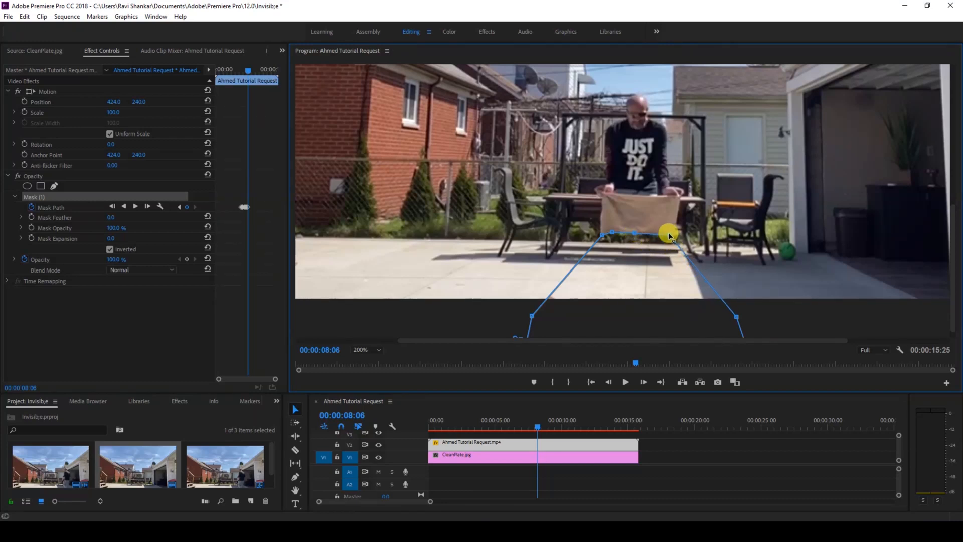
mouse_move(592, 360)
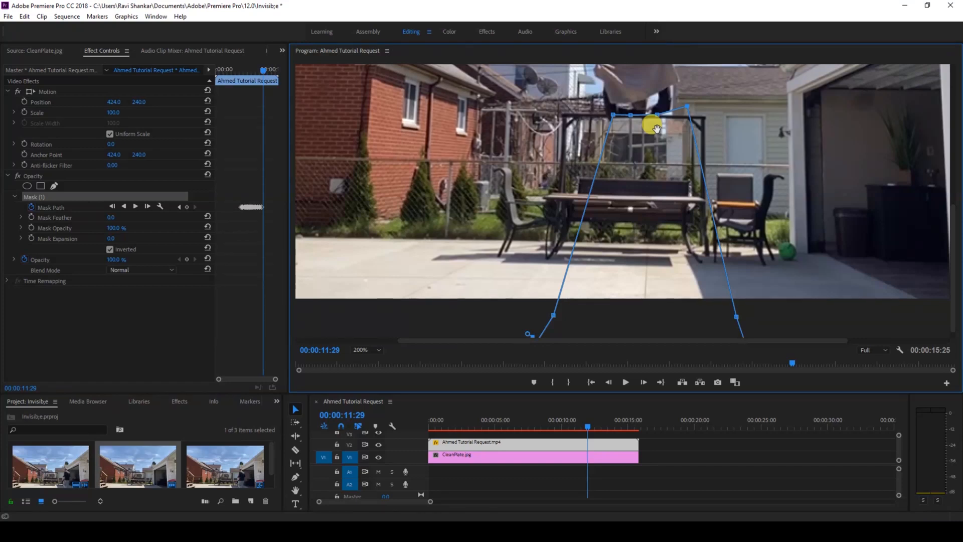
mouse_move(639, 118)
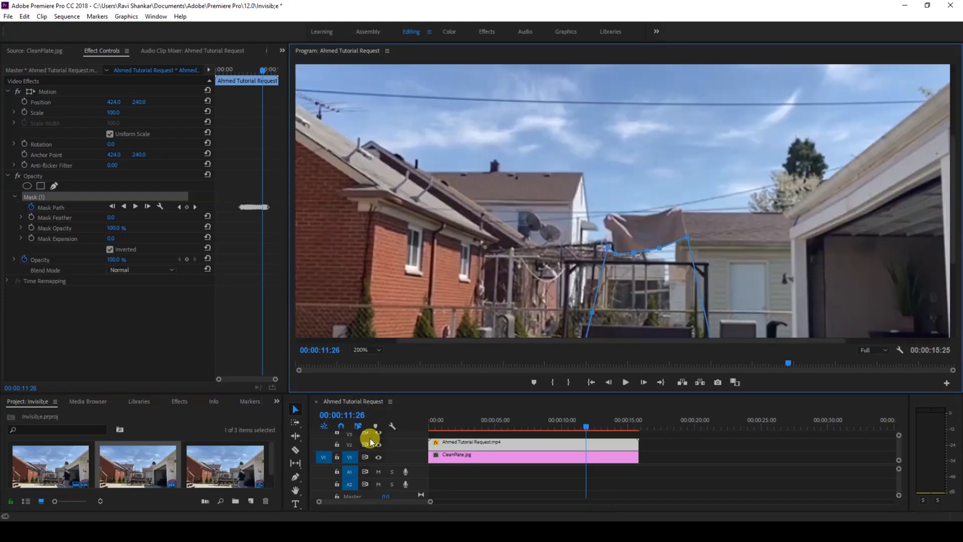
mouse_move(608, 249)
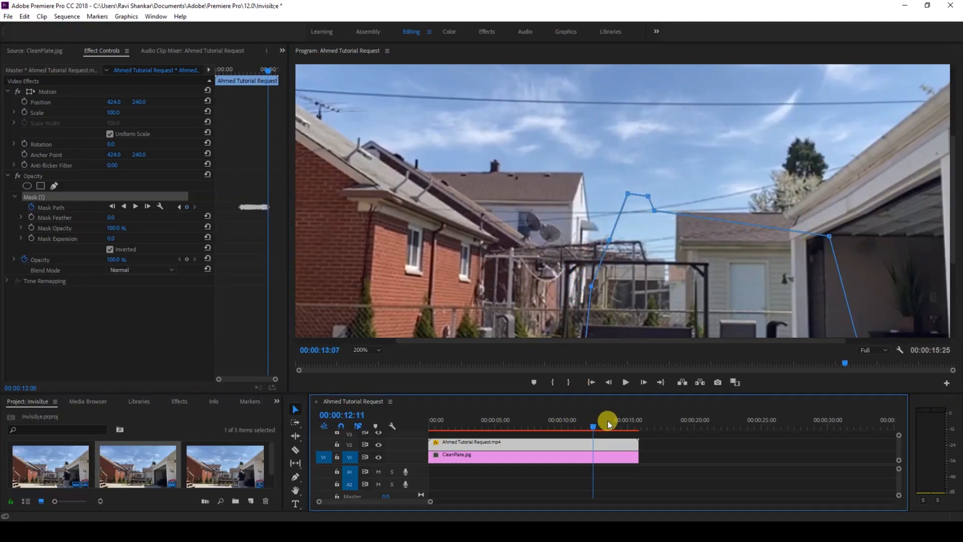
Step: Continue tracking the cloth with mask keyframes to about 13:07, then reach the zoom list
click(367, 349)
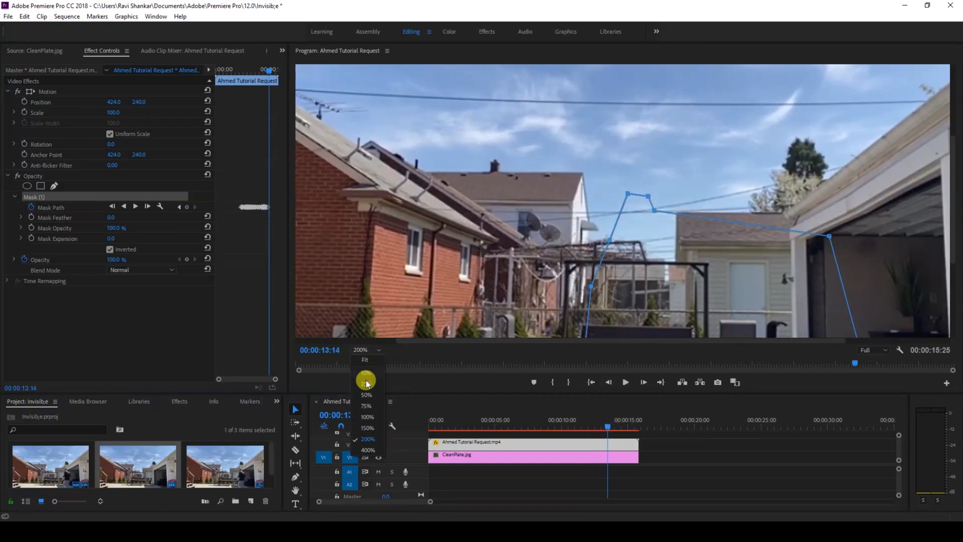
Step: Fit the whole frame in the Program Monitor to review the masked composite
click(364, 359)
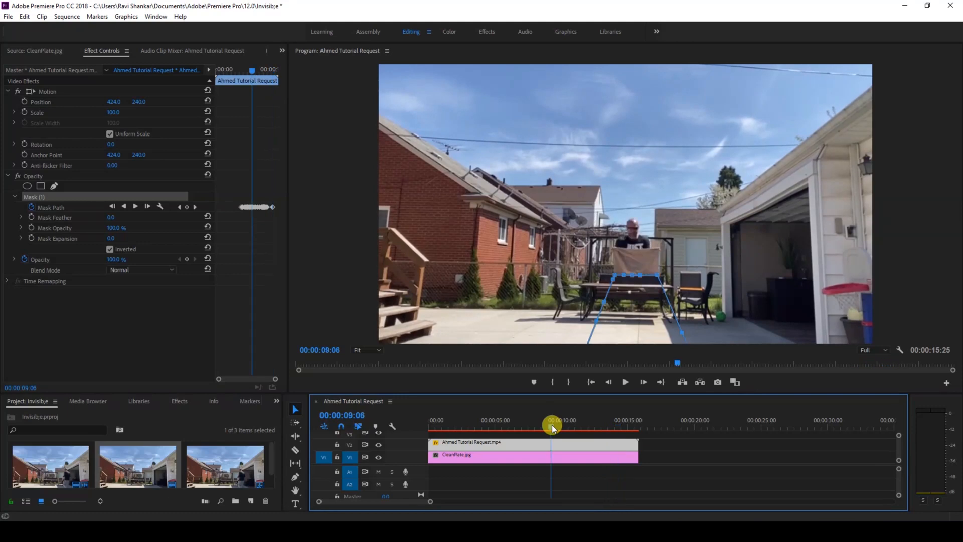
mouse_move(697, 475)
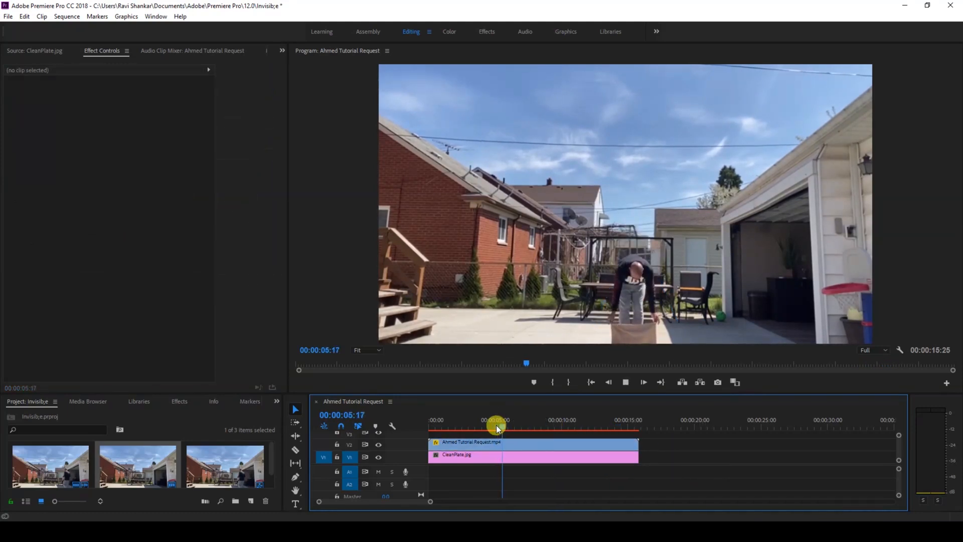
click(644, 382)
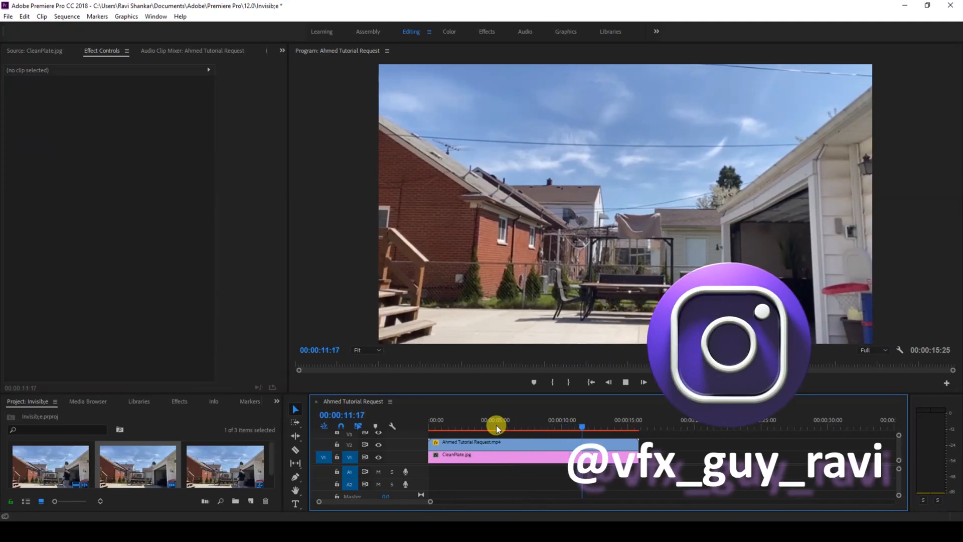
click(625, 381)
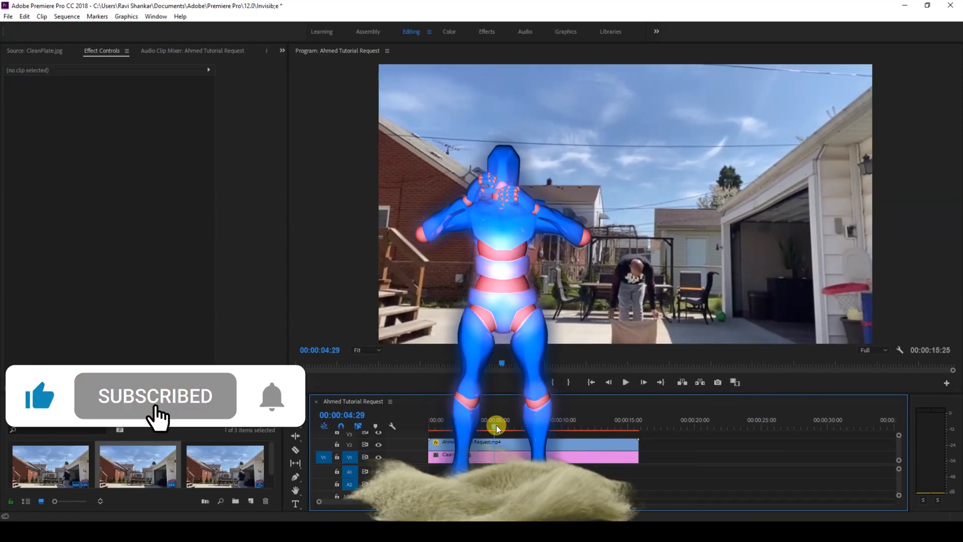
click(625, 382)
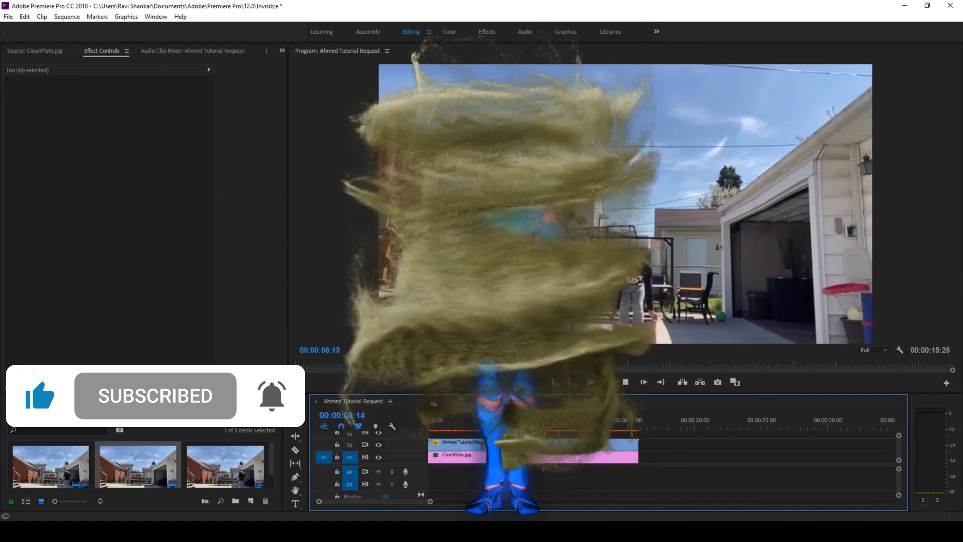